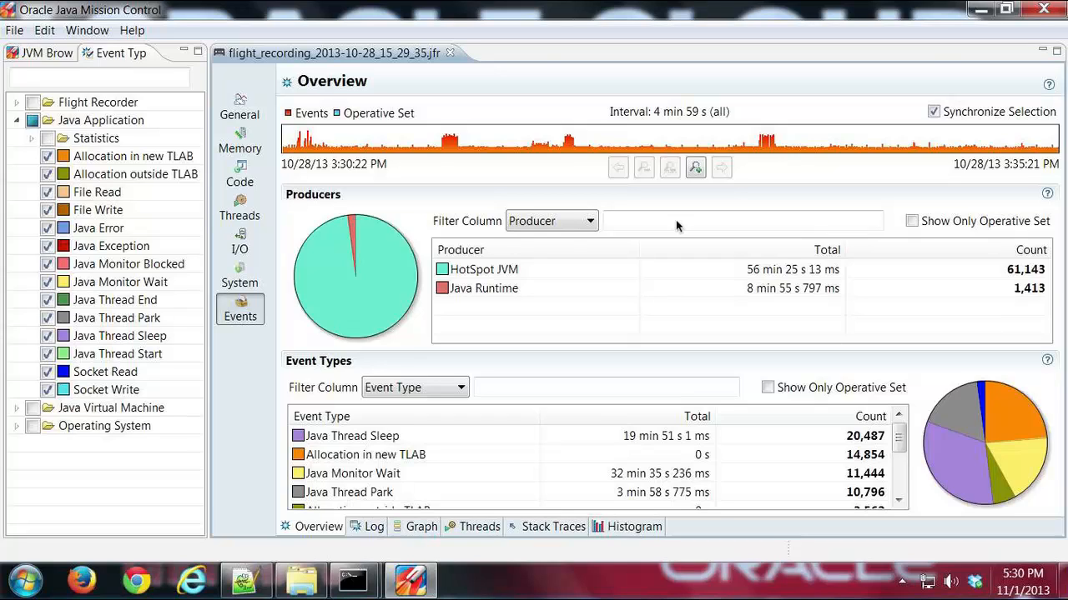
{"action": "mouse_move", "coordinate": [949, 233]}
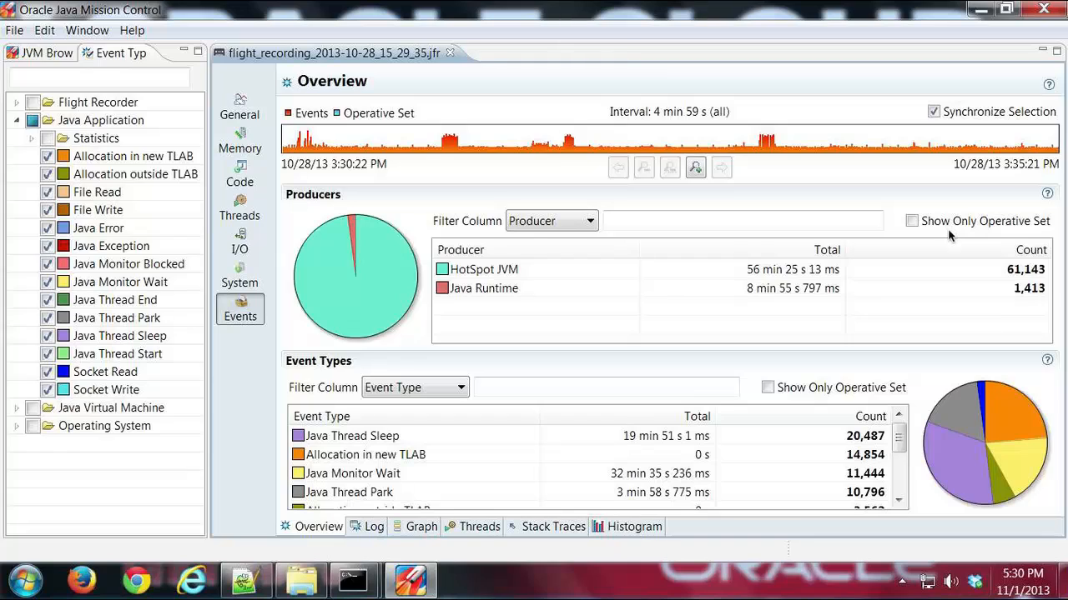
{"action": "mouse_move", "coordinate": [813, 240]}
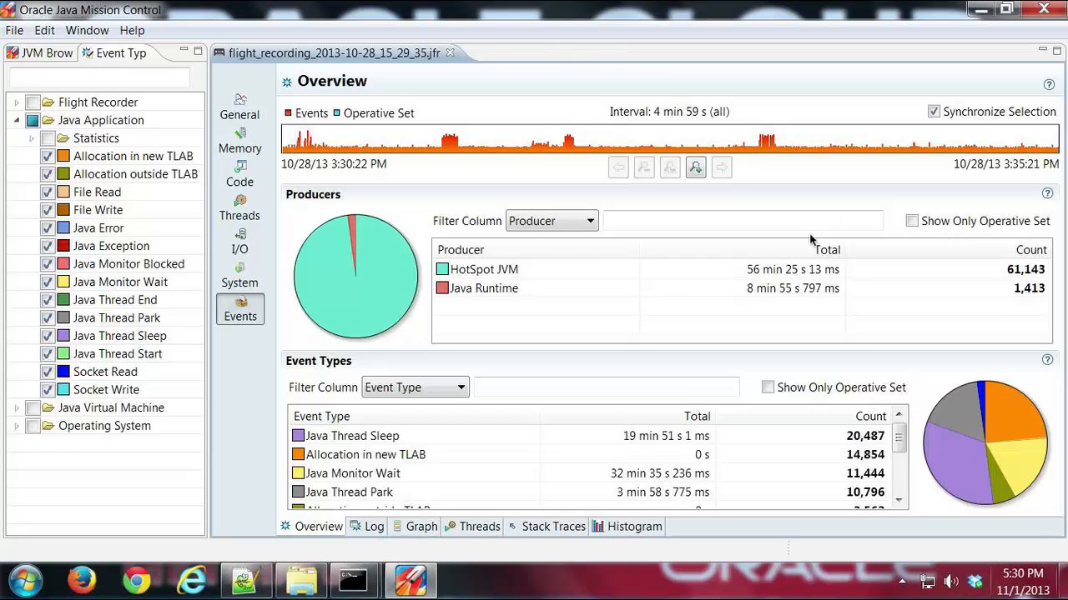
{"action": "mouse_move", "coordinate": [714, 283]}
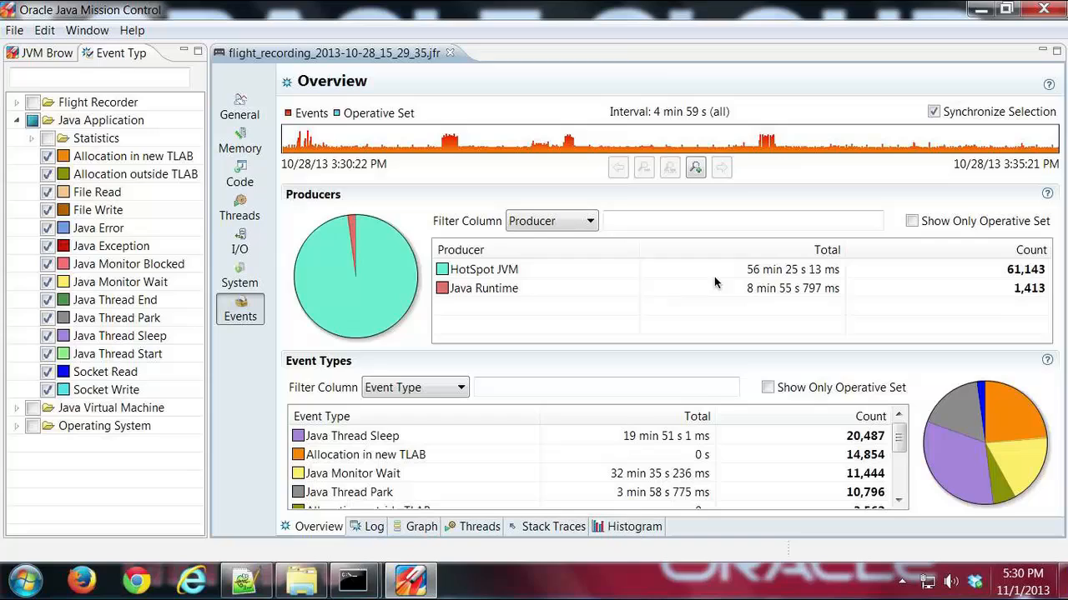
{"action": "mouse_move", "coordinate": [592, 438]}
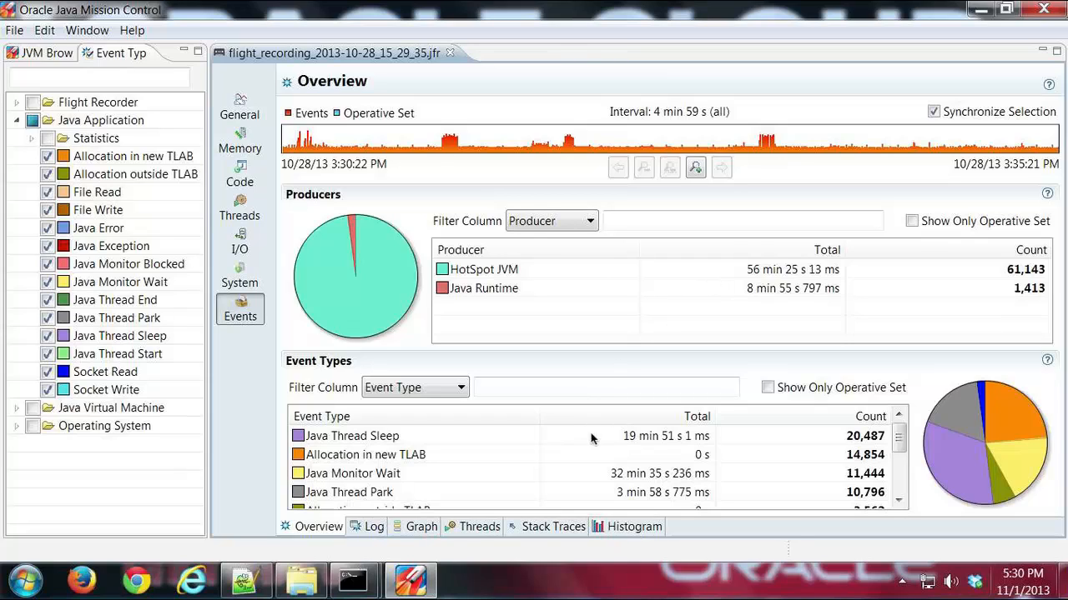
{"action": "mouse_move", "coordinate": [588, 75]}
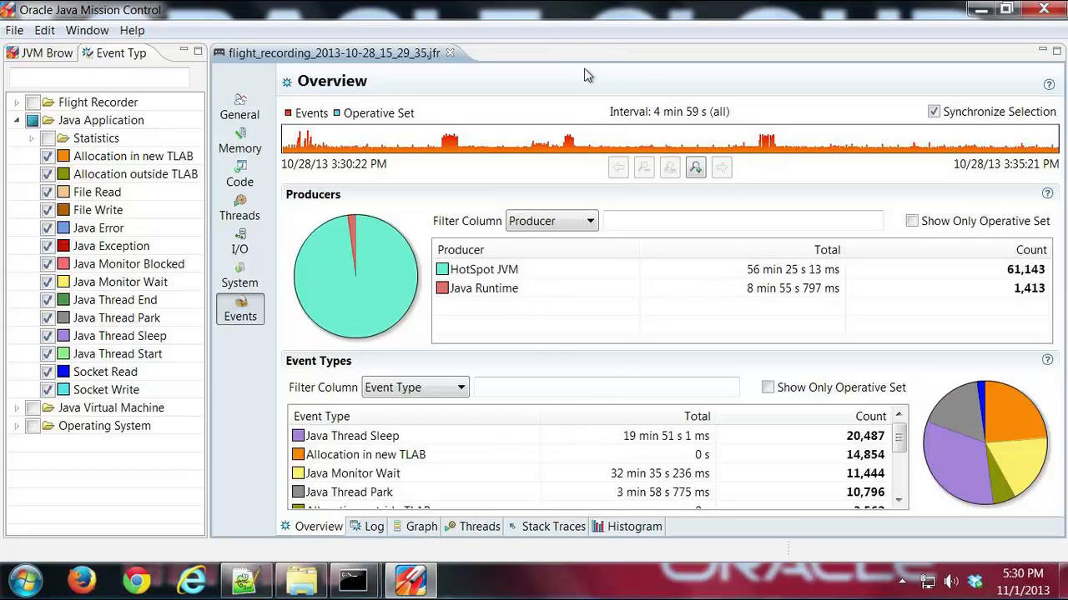
Show the Events by Thread breakdown and bring up actions for the AWT-EventQueue-0 thread
{"action": "left_click", "coordinate": [479, 527]}
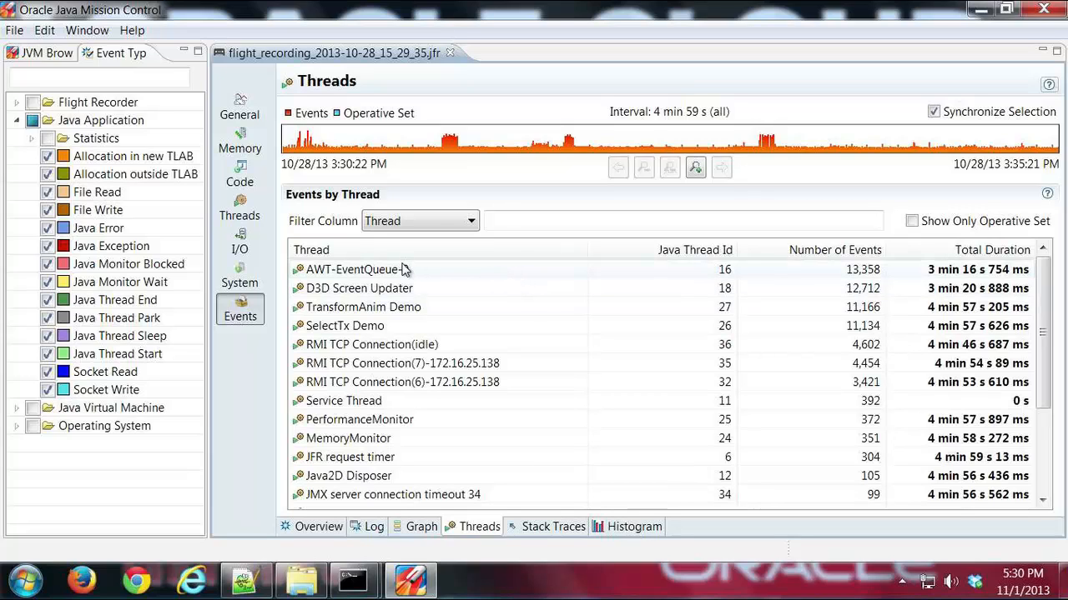
{"action": "mouse_move", "coordinate": [394, 276]}
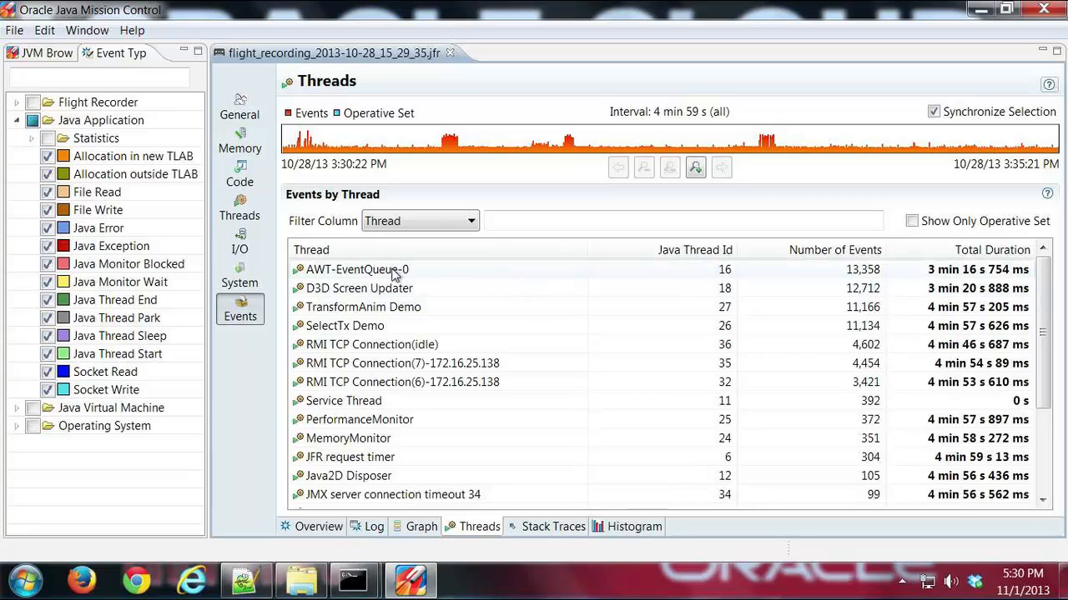
{"action": "mouse_move", "coordinate": [423, 277]}
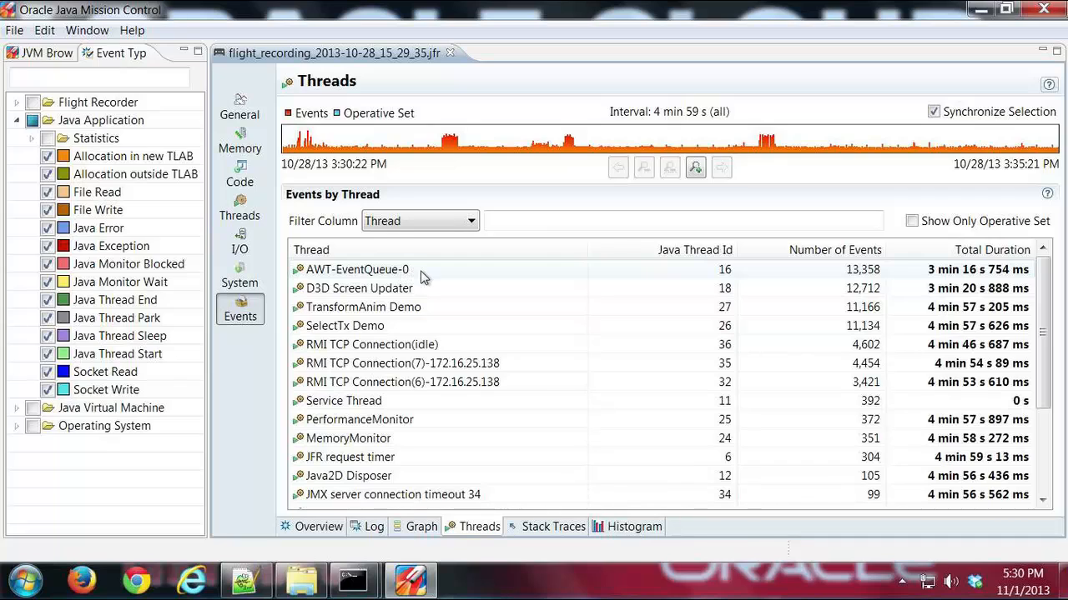
{"action": "left_click", "coordinate": [356, 269]}
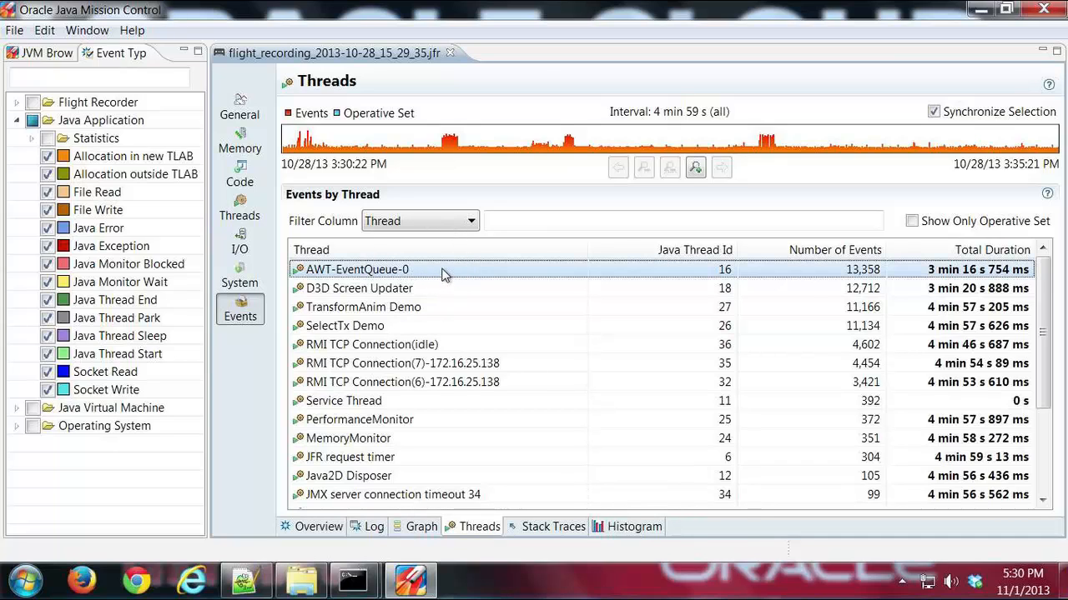
{"action": "right_click", "coordinate": [444, 268]}
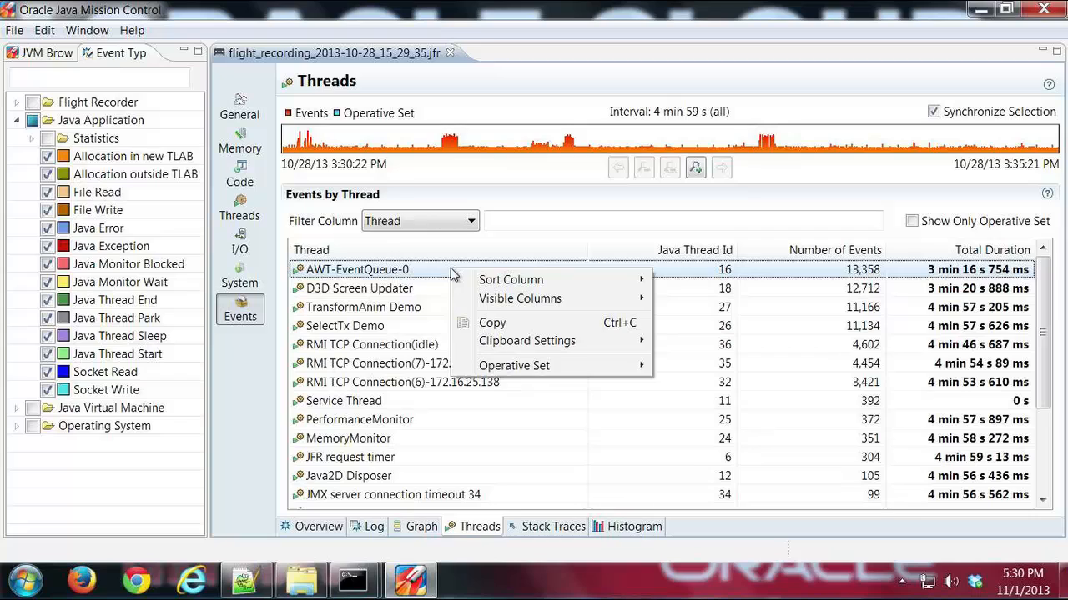
{"action": "mouse_move", "coordinate": [501, 325]}
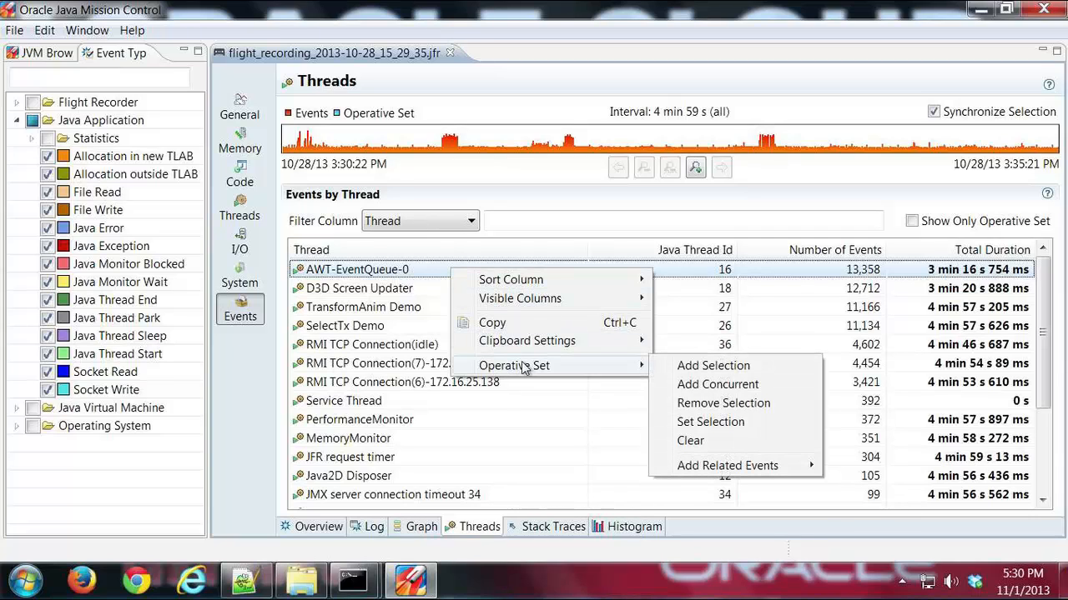
{"action": "mouse_move", "coordinate": [714, 365]}
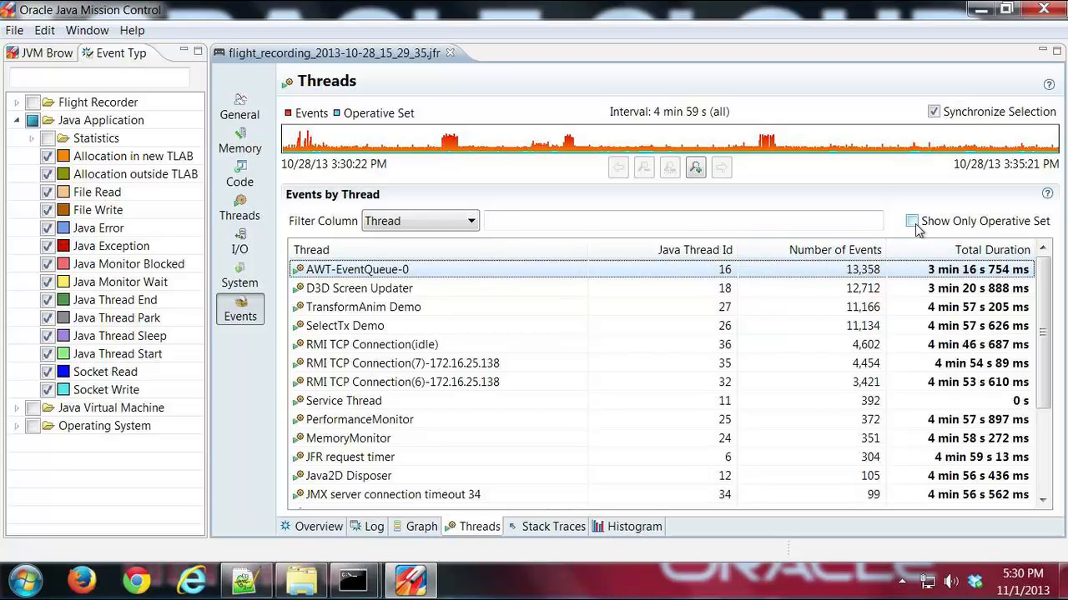
Tick Show Only Operative Set in Events by Thread, leaving only AWT-EventQueue-0
{"action": "left_click", "coordinate": [912, 222]}
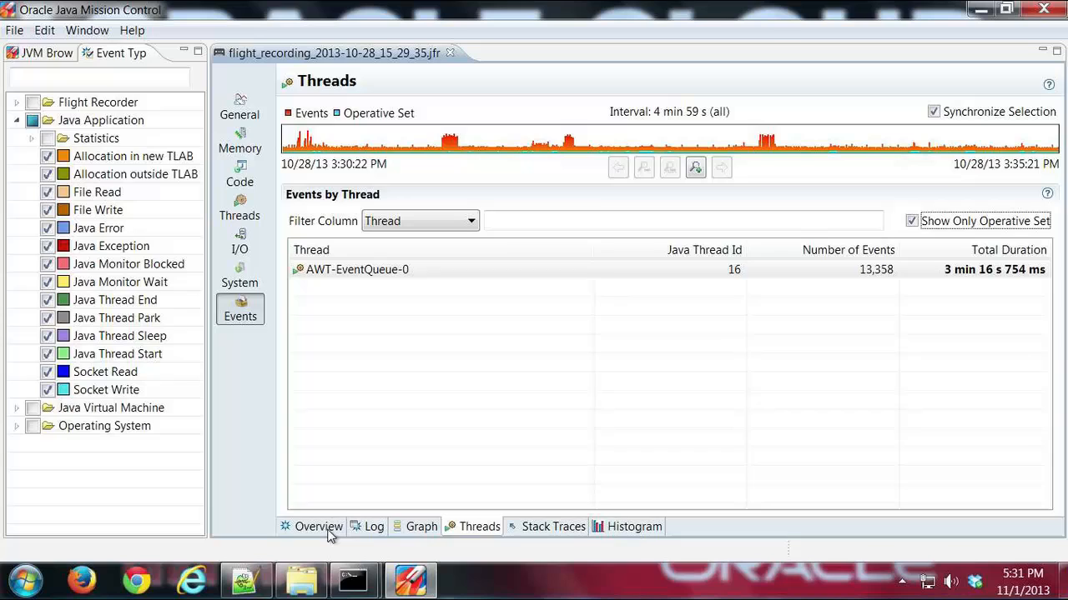
On the Overview, filter Producers to the operative set, leaving HotSpot JVM with 13,358 events
{"action": "left_click", "coordinate": [317, 526]}
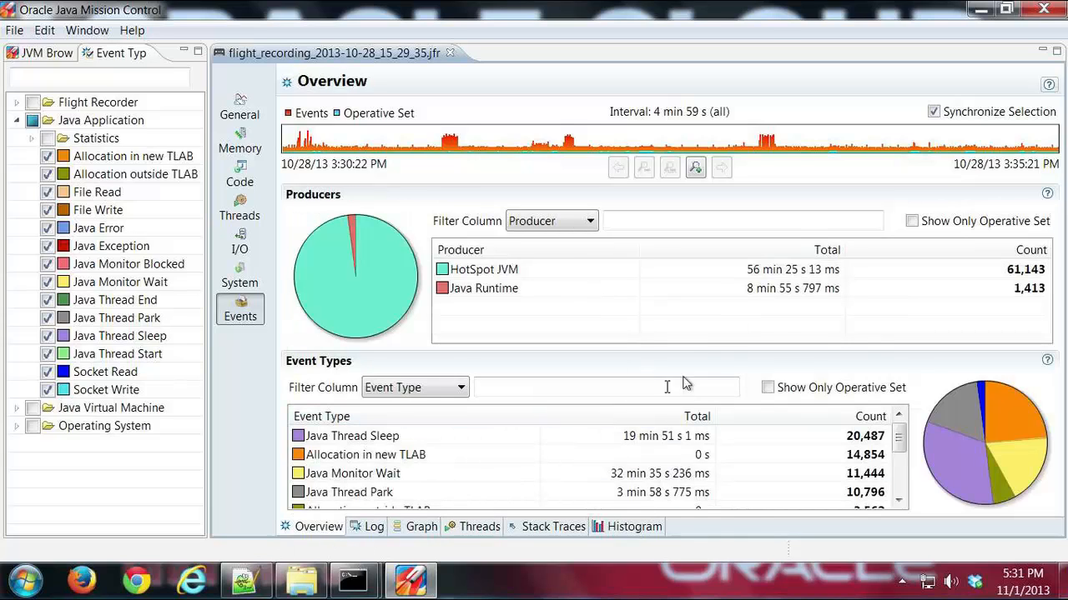
{"action": "mouse_move", "coordinate": [894, 347]}
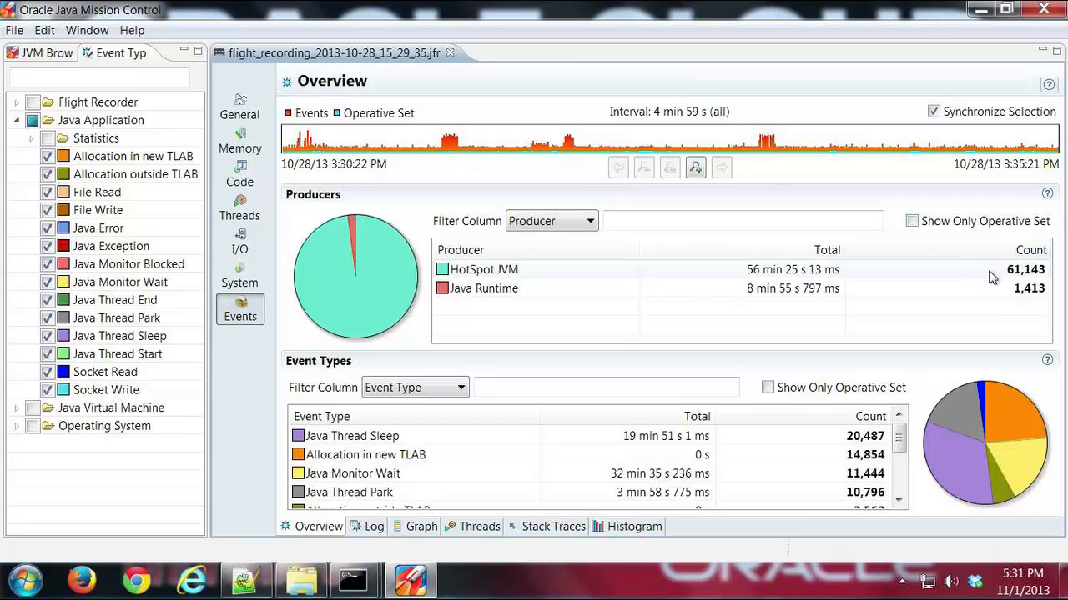
{"action": "left_click", "coordinate": [911, 221]}
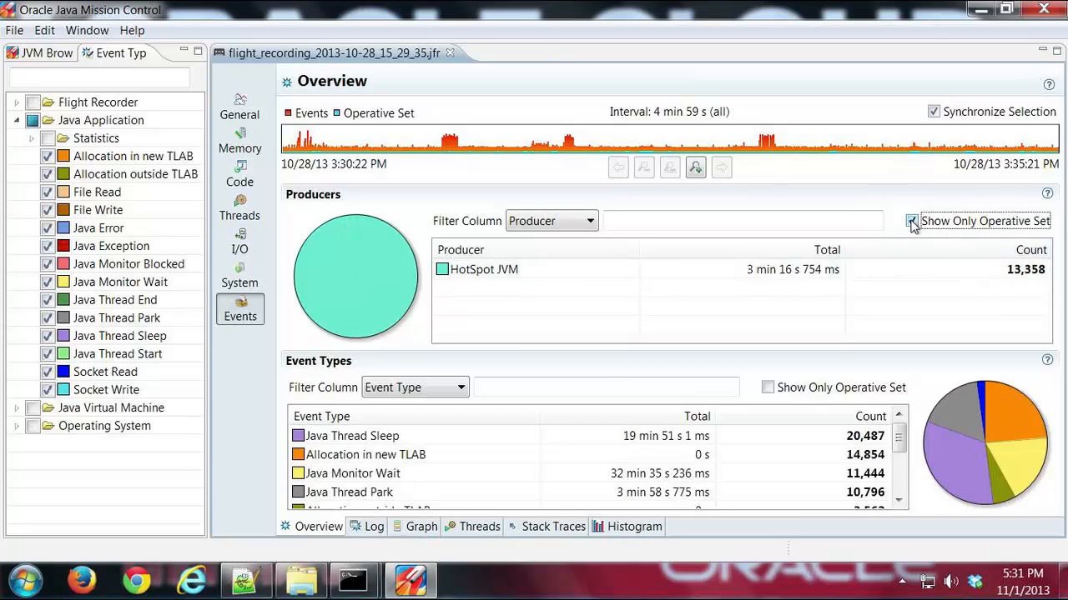
{"action": "left_click", "coordinate": [911, 220]}
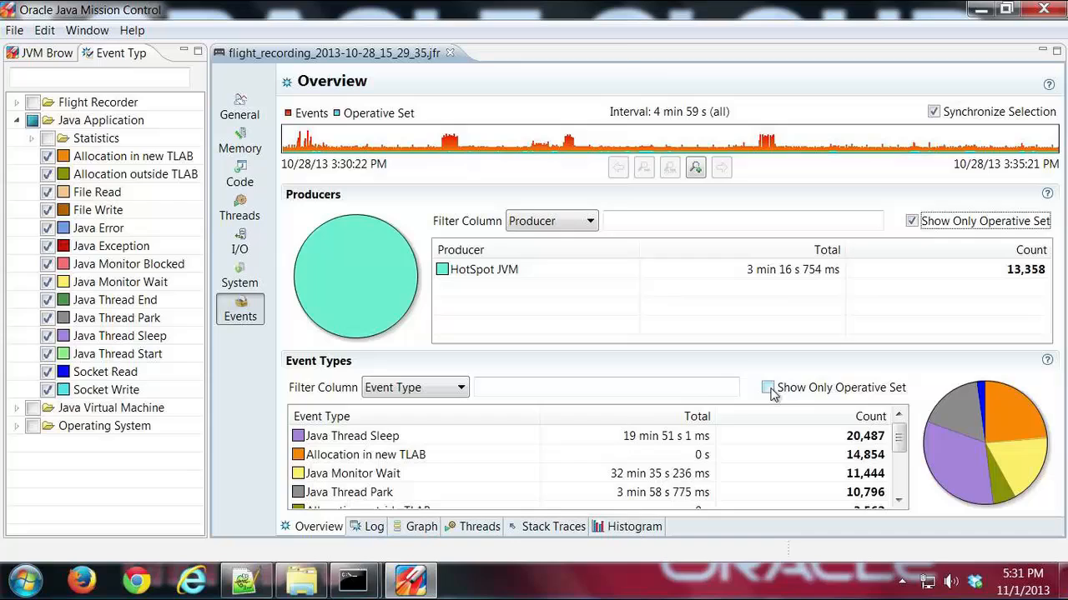
Limit Event Types to the operative set's four types, led by Java Thread Park
{"action": "left_click", "coordinate": [766, 387]}
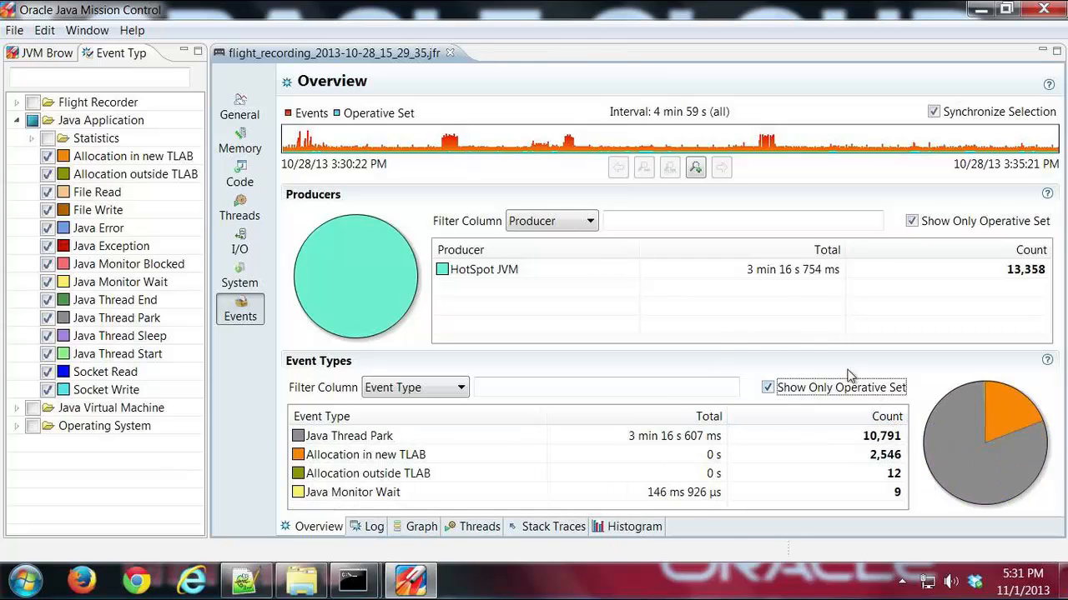
{"action": "mouse_move", "coordinate": [676, 375]}
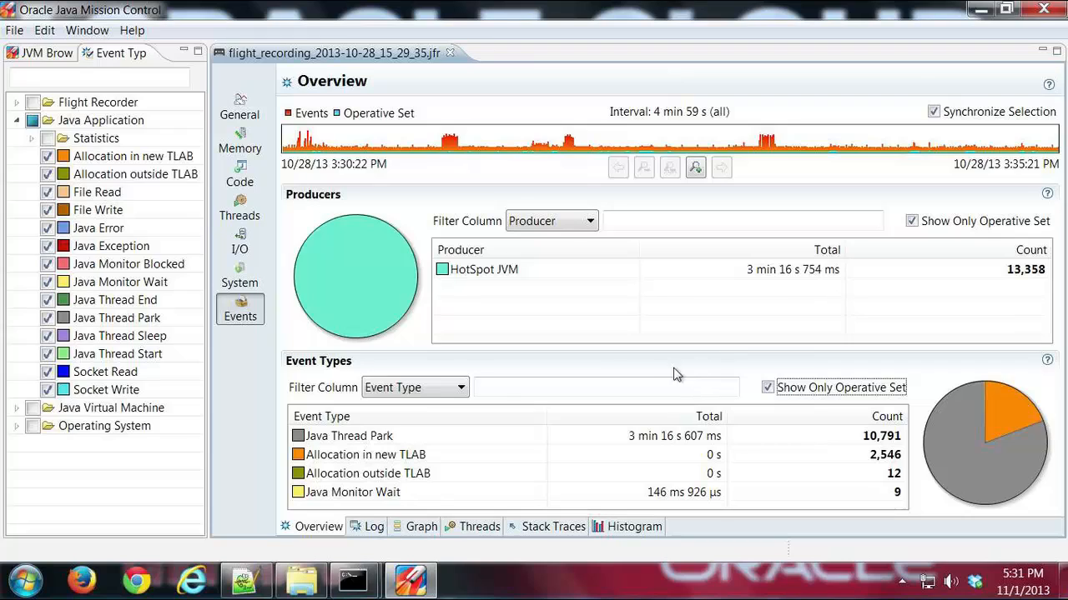
{"action": "mouse_move", "coordinate": [561, 405]}
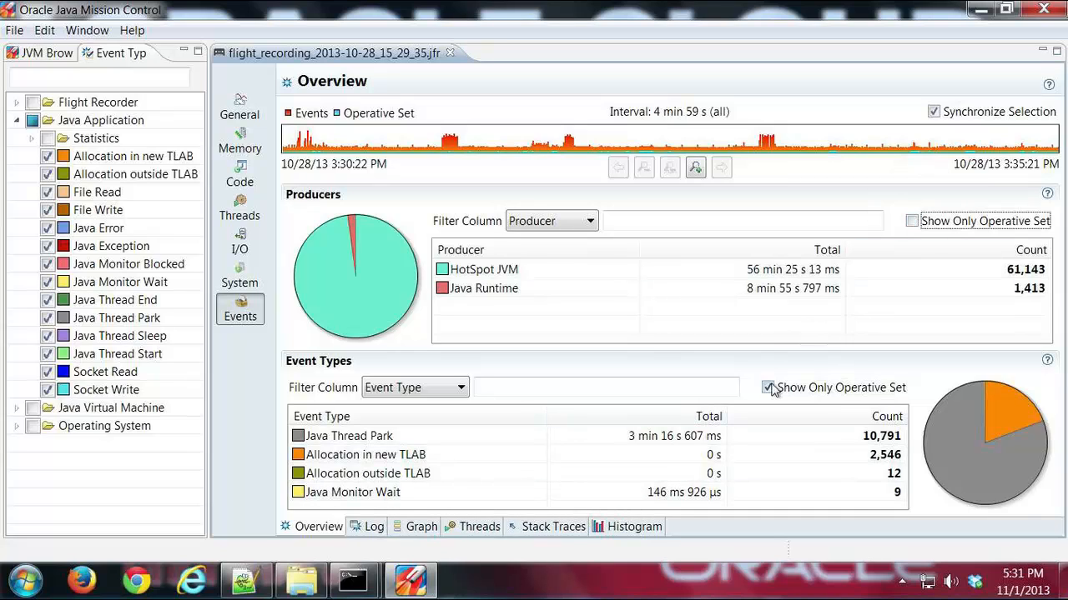
Untick the Event Types operative-set filter, then clear the operative set from the event types list
{"action": "left_click", "coordinate": [767, 387]}
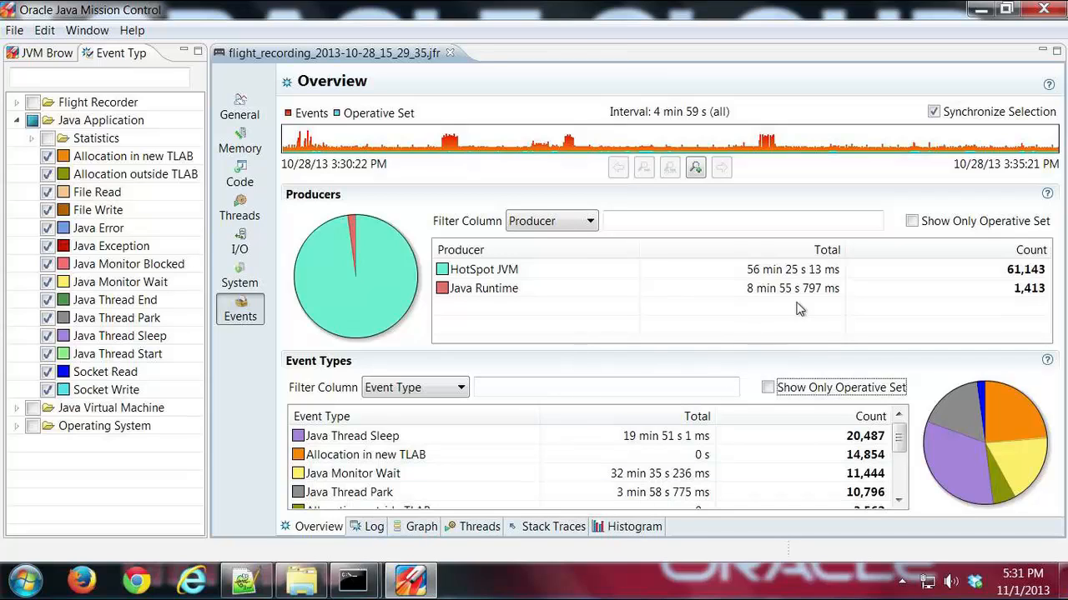
{"action": "mouse_move", "coordinate": [842, 368]}
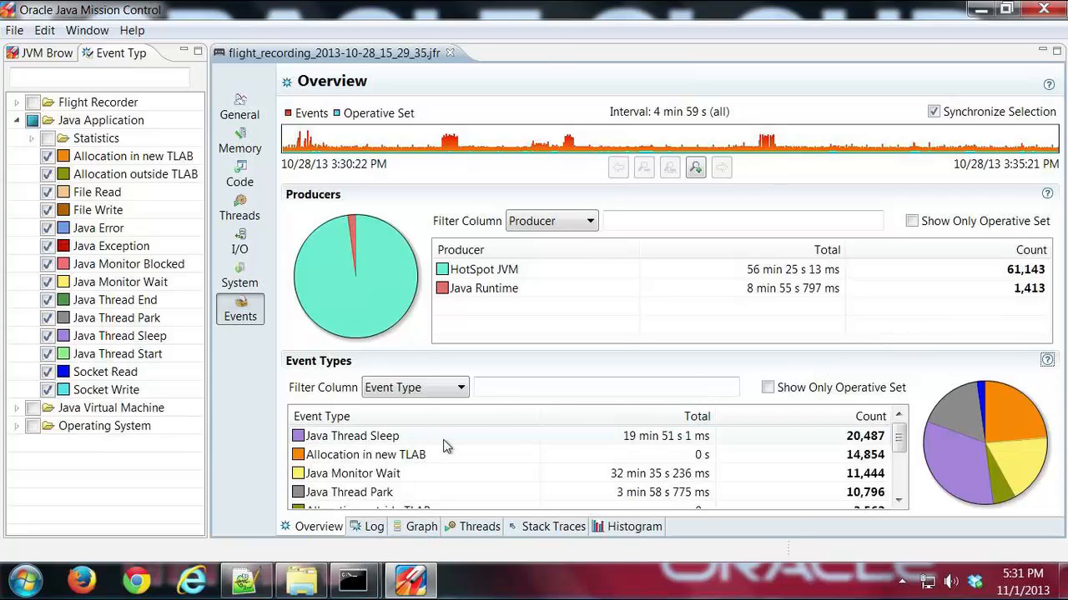
{"action": "right_click", "coordinate": [352, 436]}
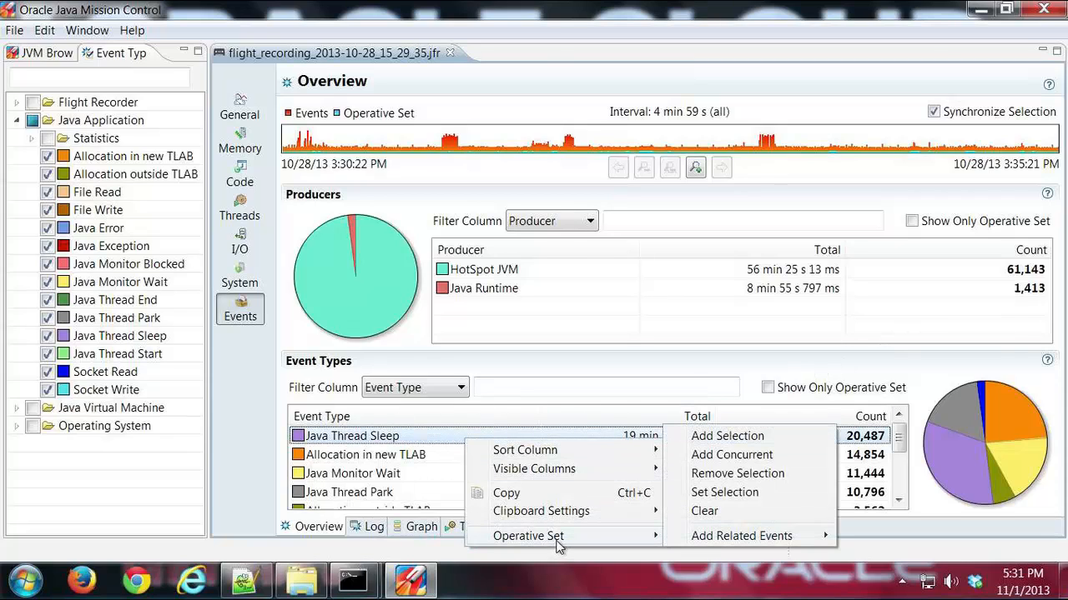
{"action": "mouse_move", "coordinate": [703, 511]}
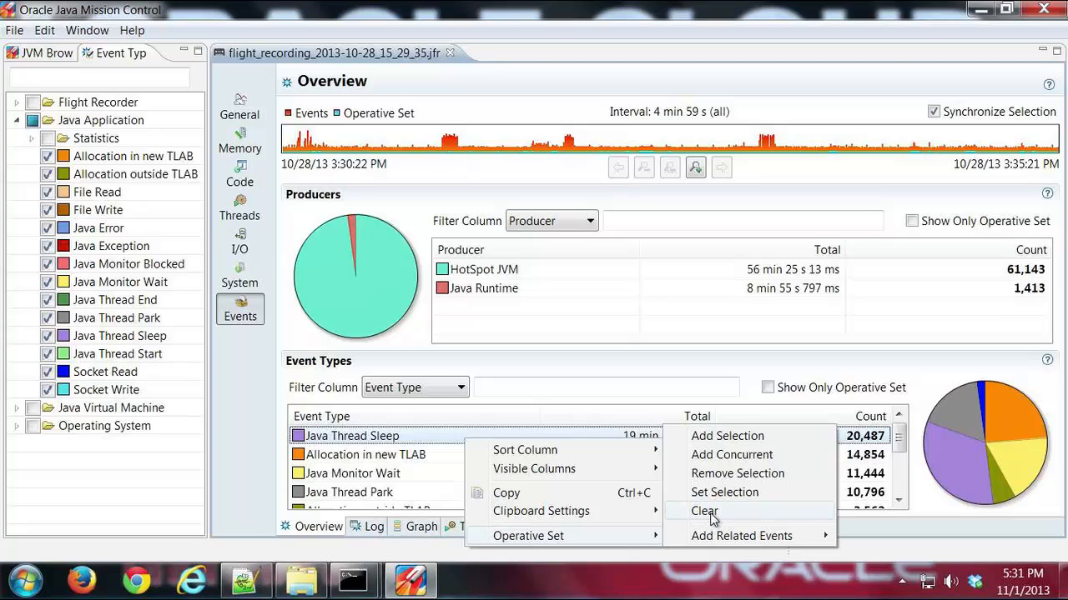
{"action": "left_click", "coordinate": [704, 510]}
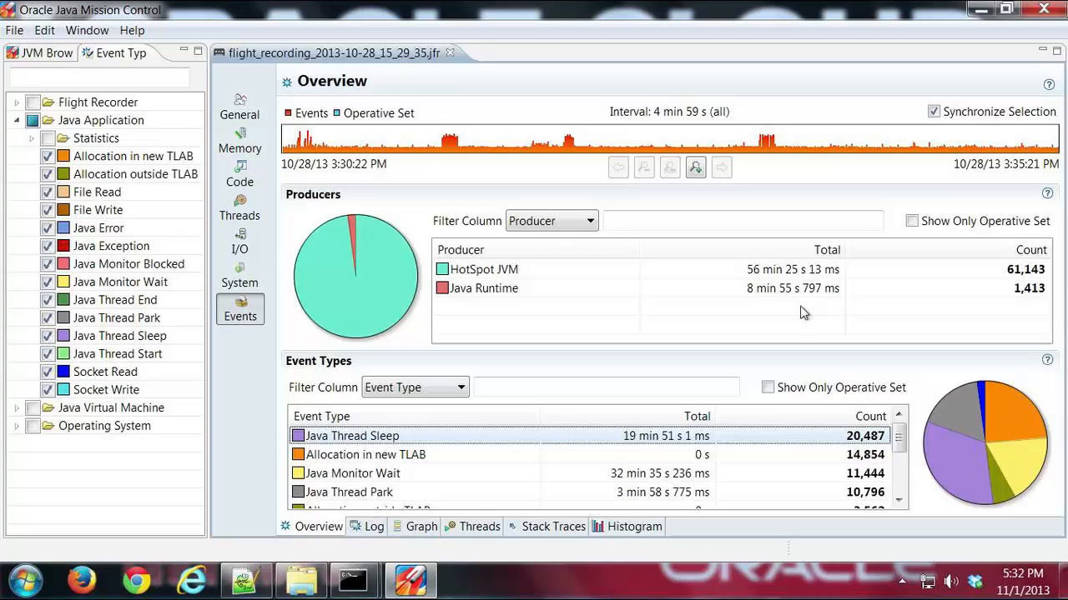
{"action": "mouse_move", "coordinate": [793, 321]}
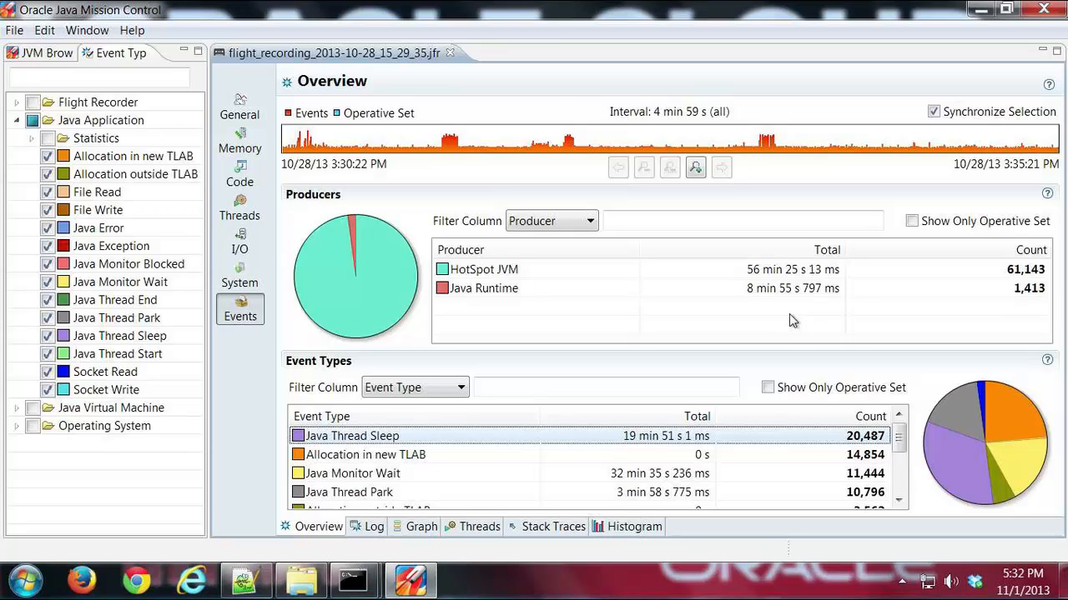
{"action": "mouse_move", "coordinate": [654, 338]}
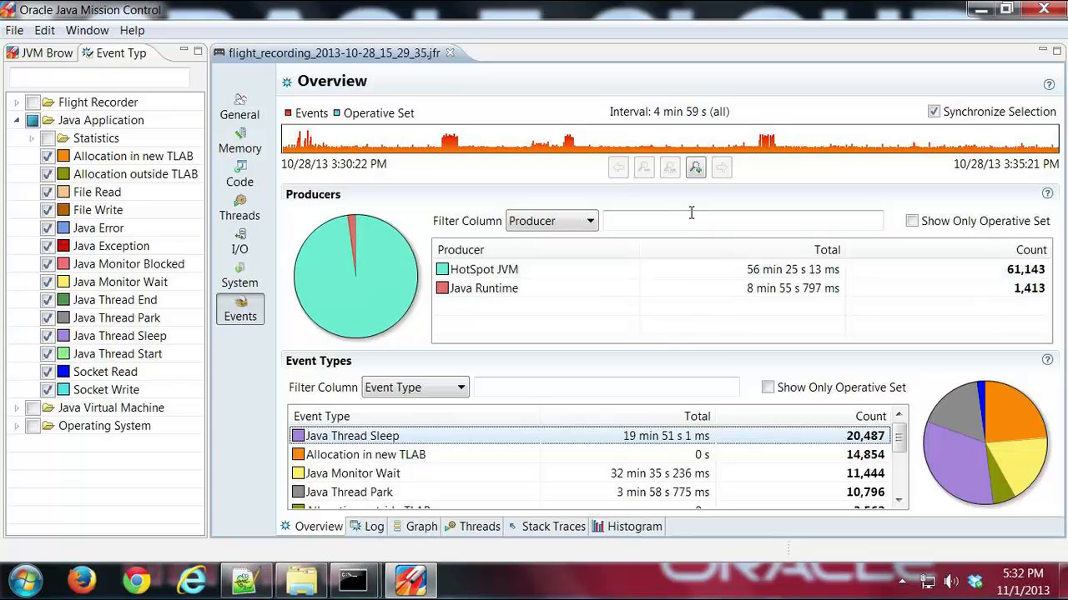
{"action": "mouse_move", "coordinate": [688, 194]}
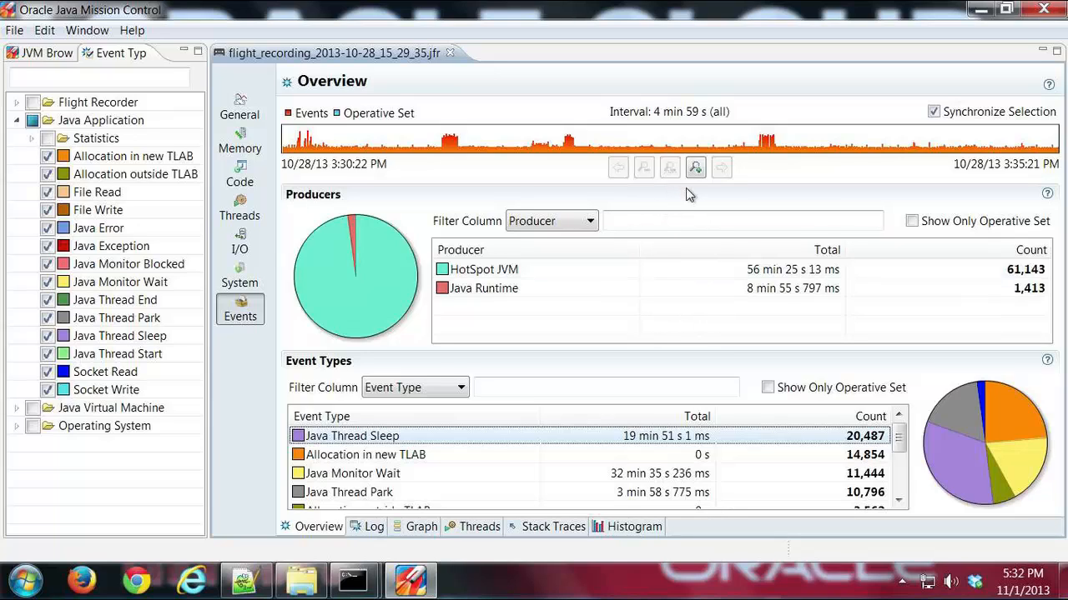
{"action": "mouse_move", "coordinate": [713, 196]}
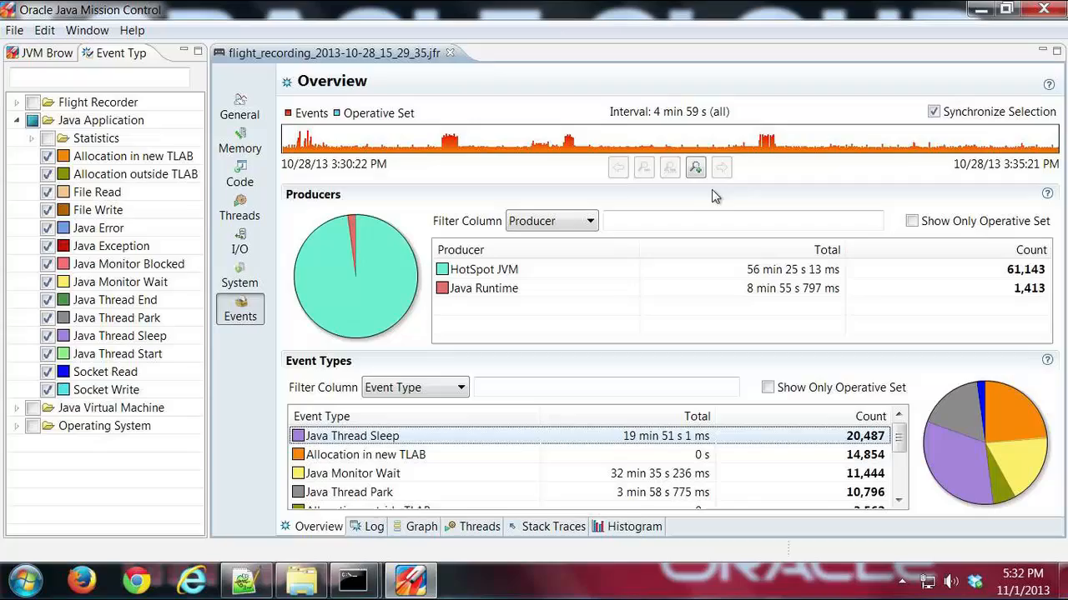